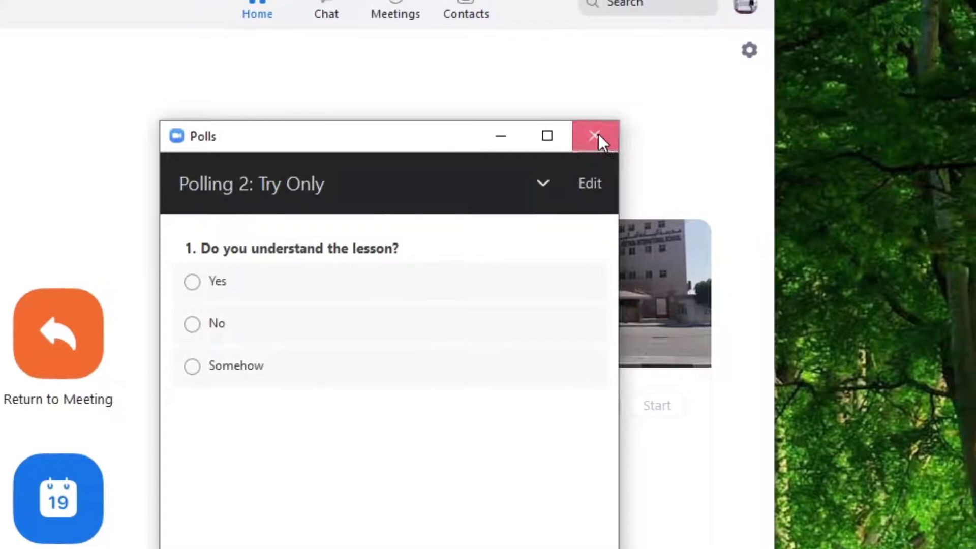
# Close the 'Polling 2: Try Only' poll window while screen sharing continues.
pyautogui.click(595, 135)
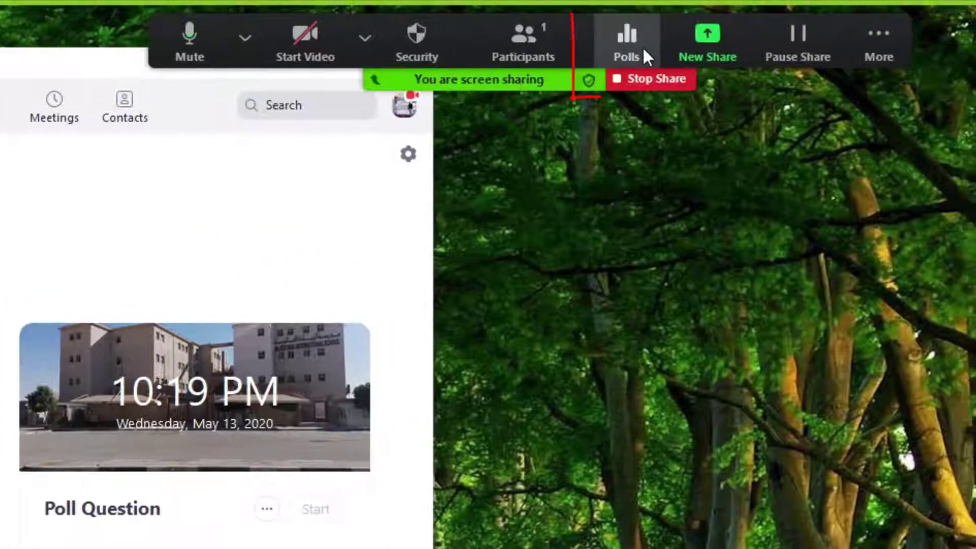
pyautogui.moveTo(485, 149)
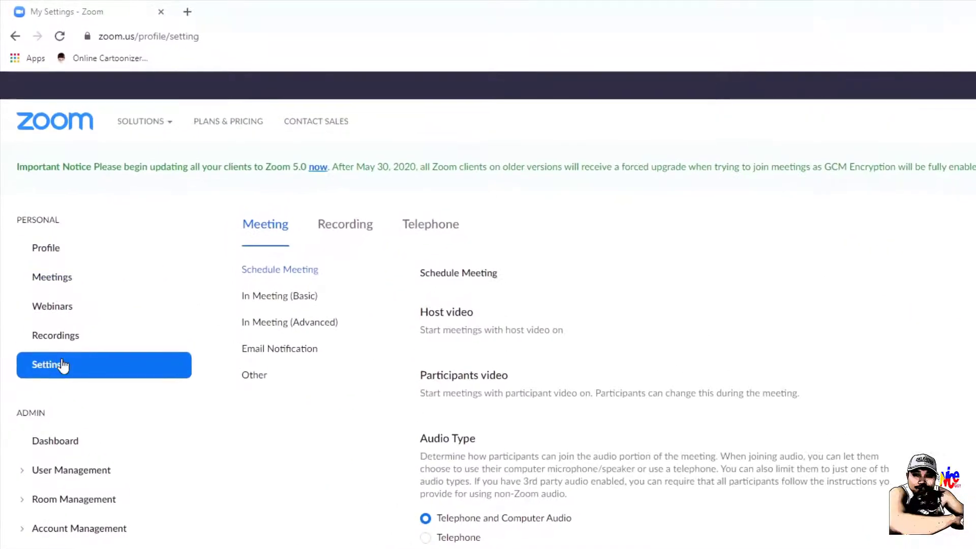
# Enable the Polling toggle under In Meeting (Basic) settings.
pyautogui.click(59, 365)
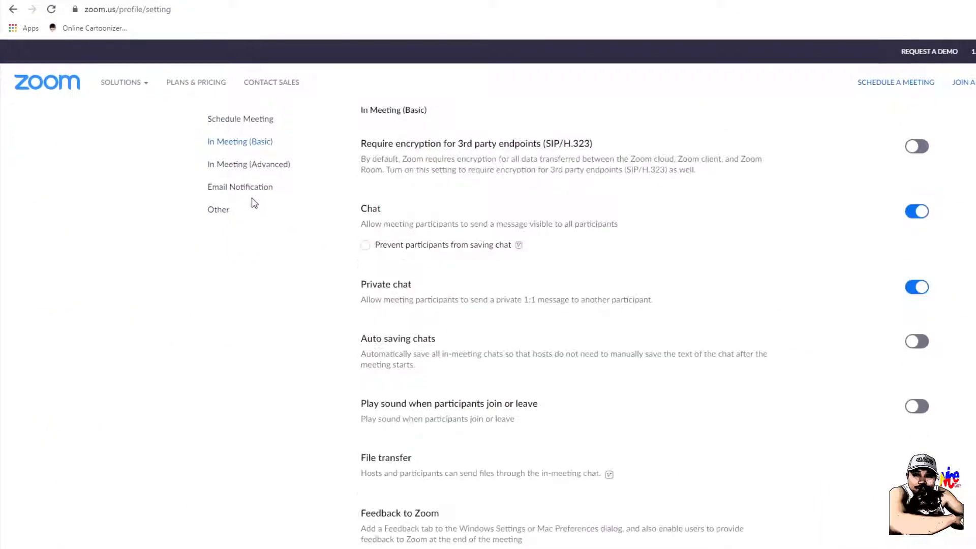
pyautogui.scroll(-3)
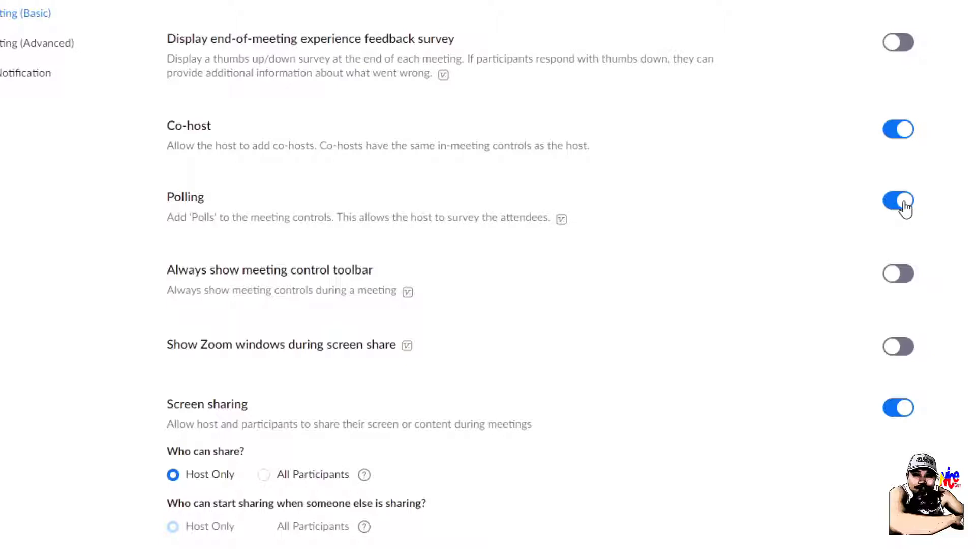
pyautogui.click(897, 201)
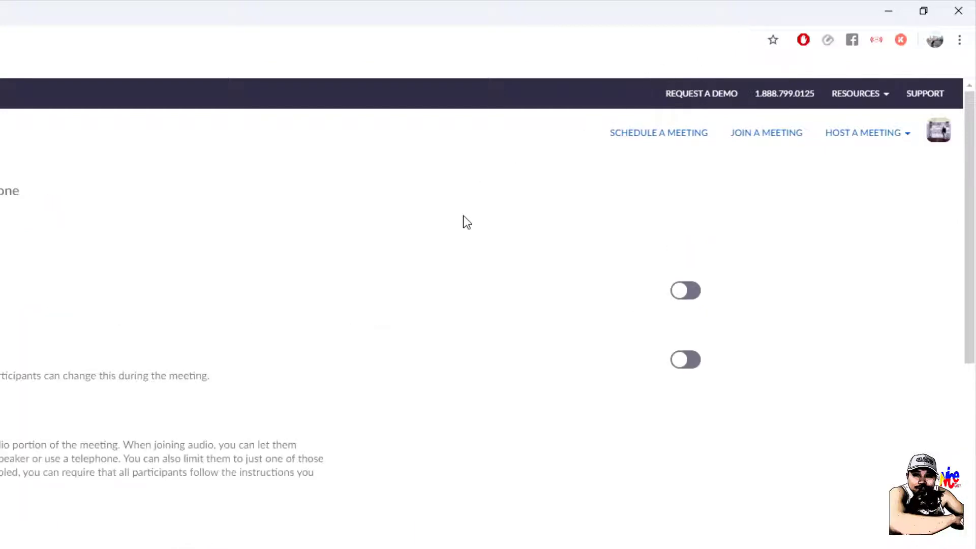
pyautogui.press('ctrl+f')
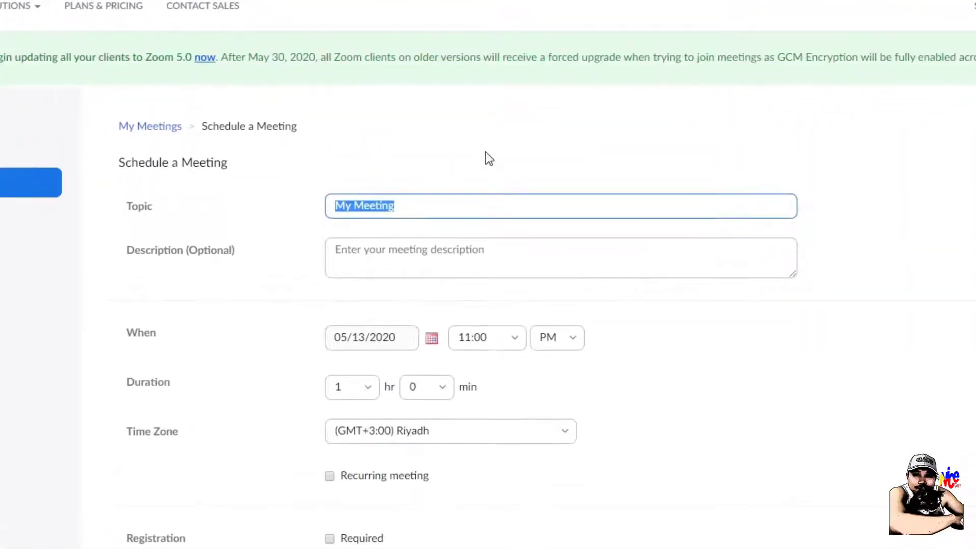
# Schedule a meeting with topic 'Try to make poll question' and save it.
pyautogui.write('Try t')
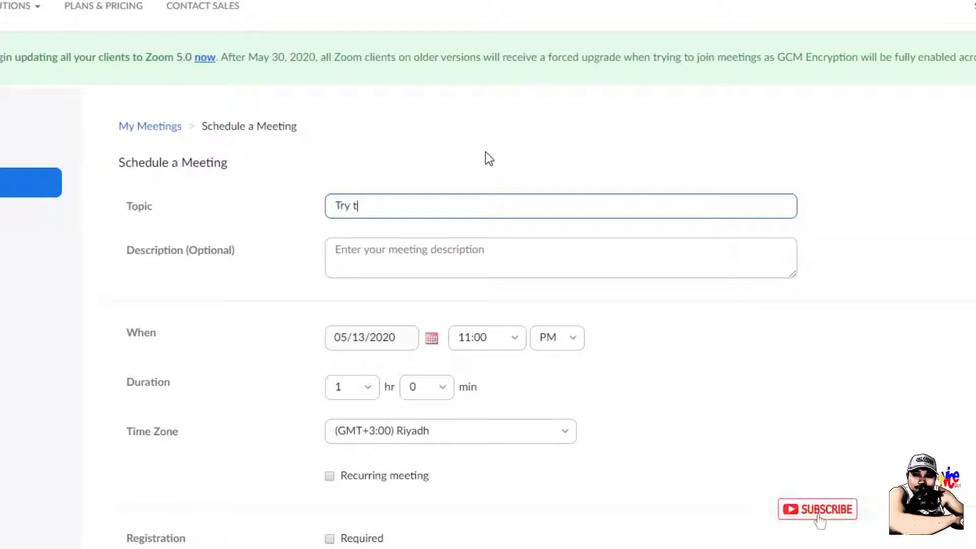
pyautogui.write('o make')
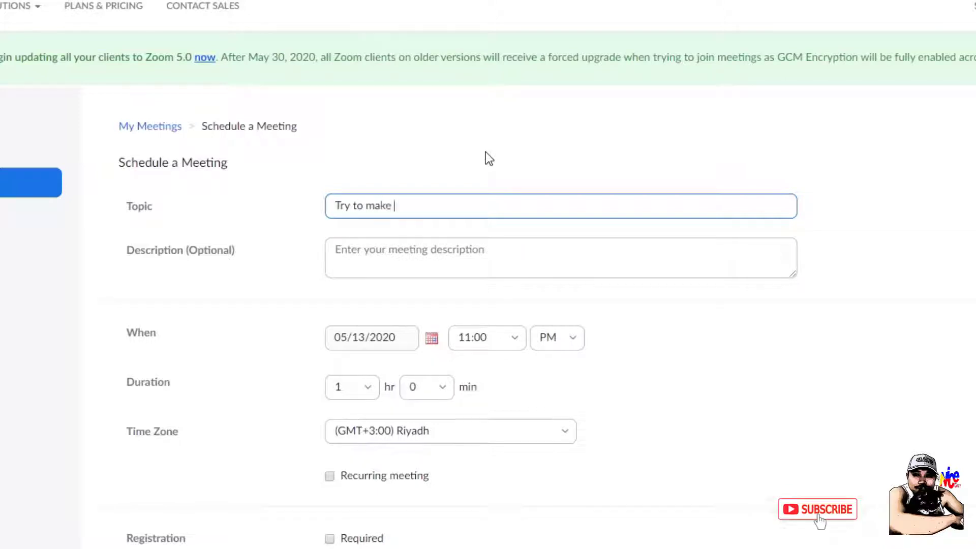
pyautogui.write('poll questiuo')
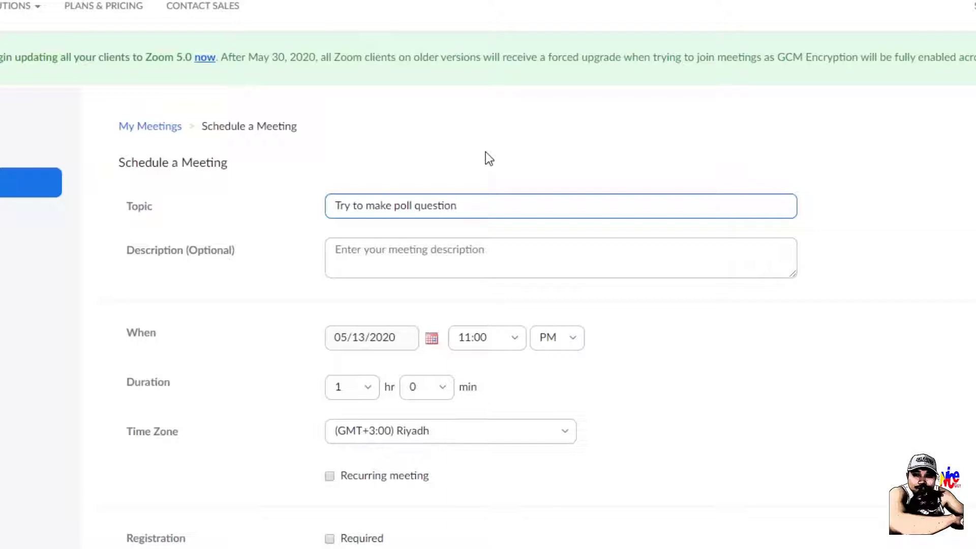
pyautogui.click(486, 337)
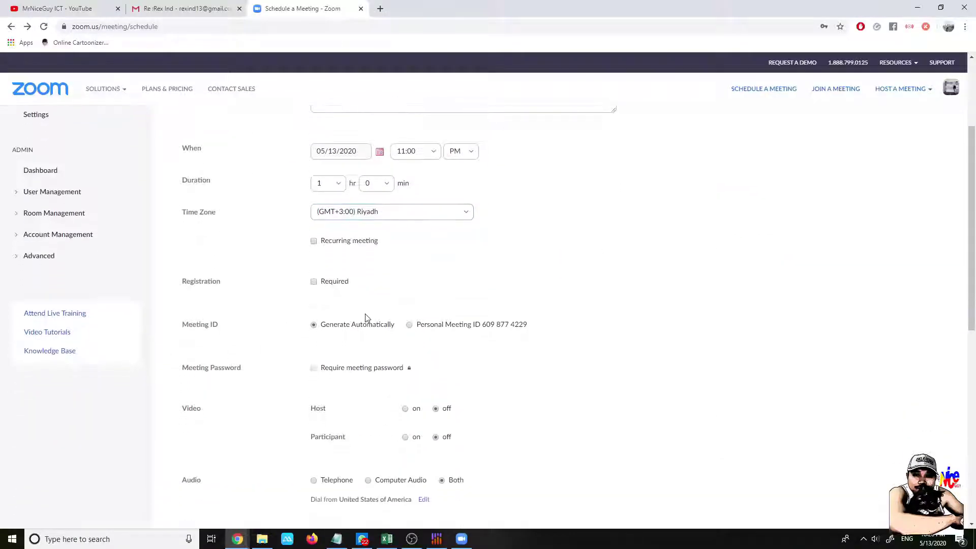
pyautogui.scroll(-3)
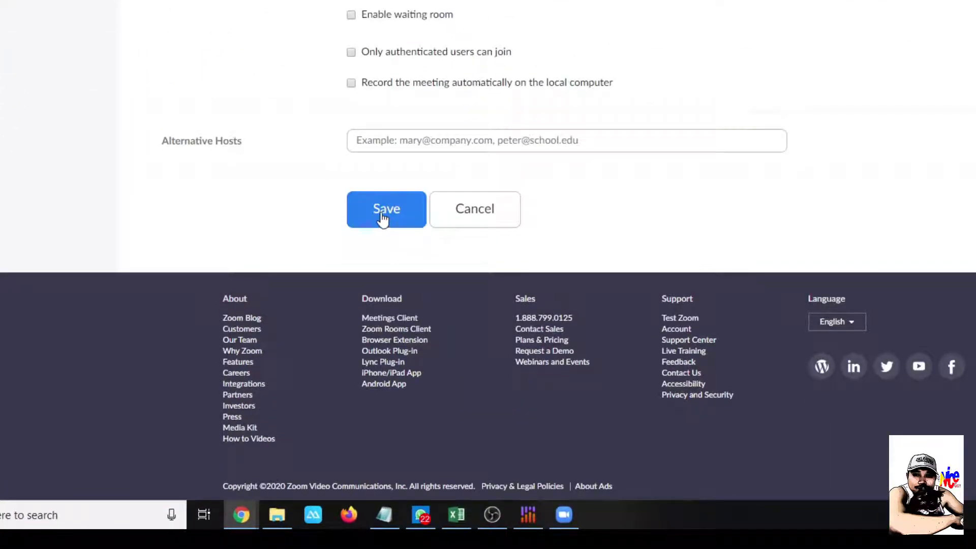
pyautogui.click(386, 209)
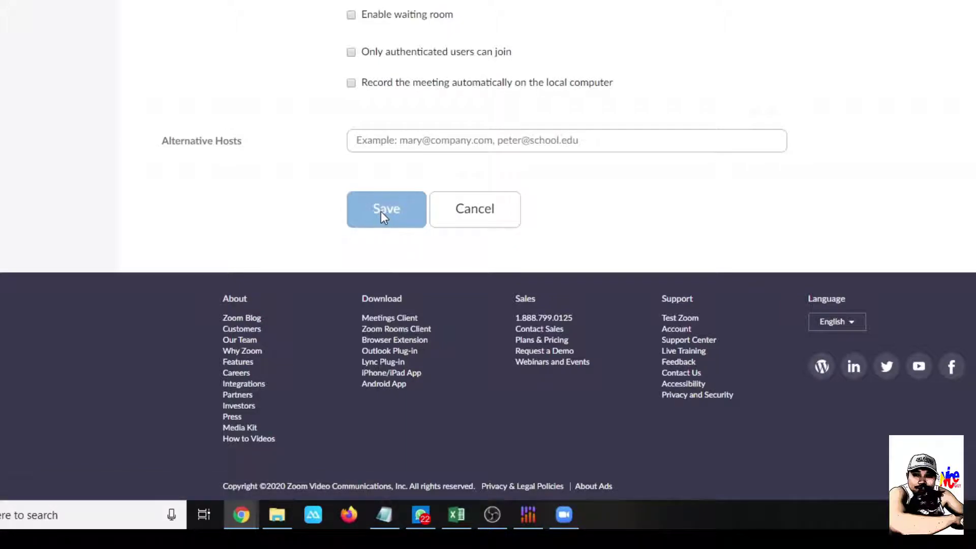
pyautogui.click(386, 209)
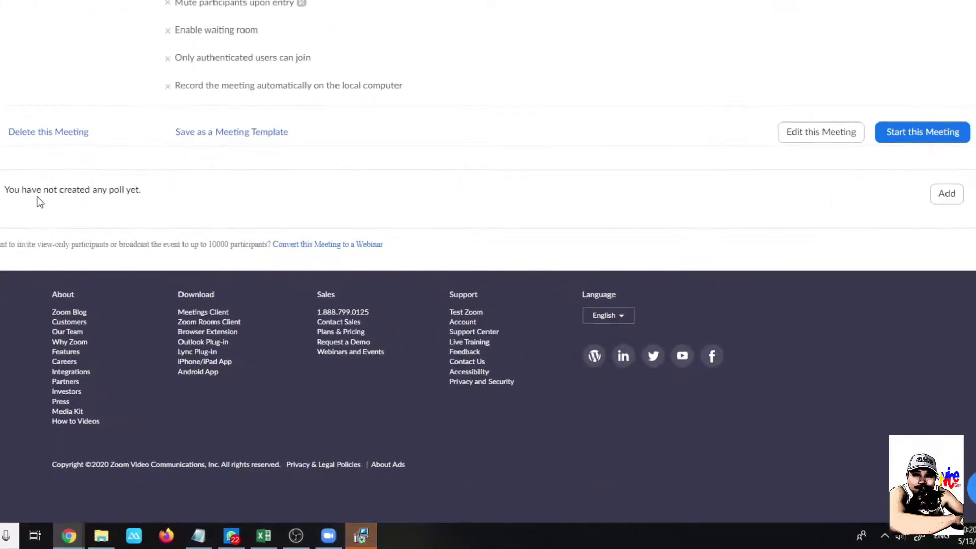
# Add a poll titled 'Try to make poll questions' asking 'Is the instruction clear for you?'.
pyautogui.moveTo(37, 190); pyautogui.dragTo(135, 190)
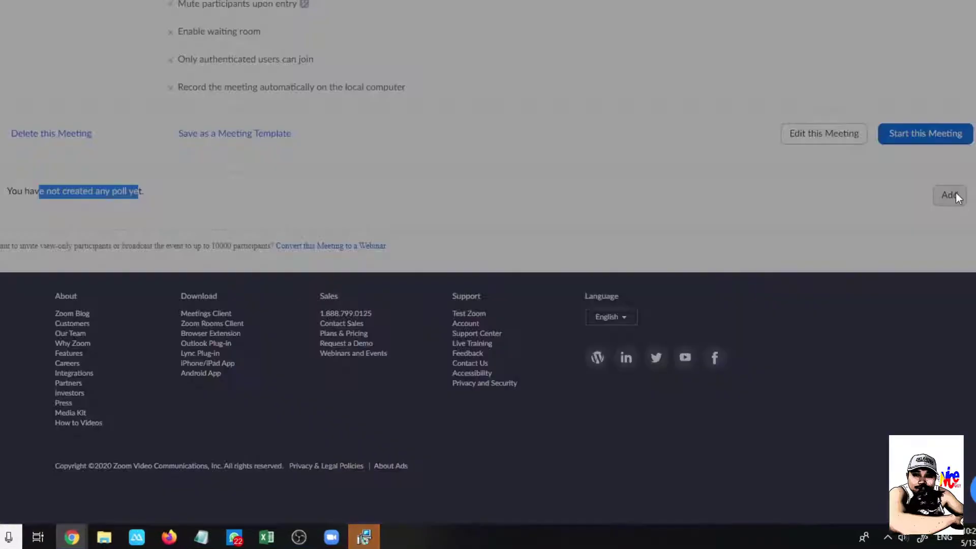
pyautogui.click(948, 195)
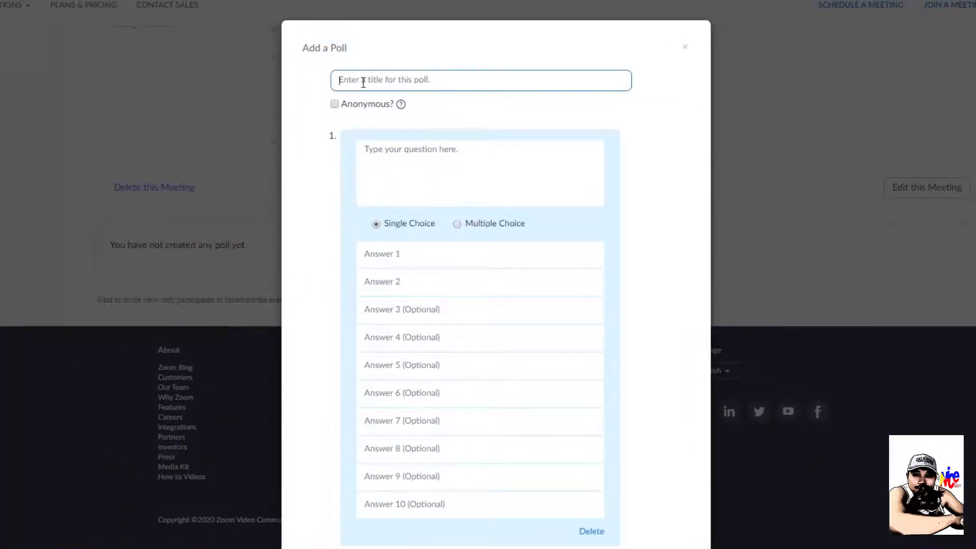
pyautogui.write('zT')
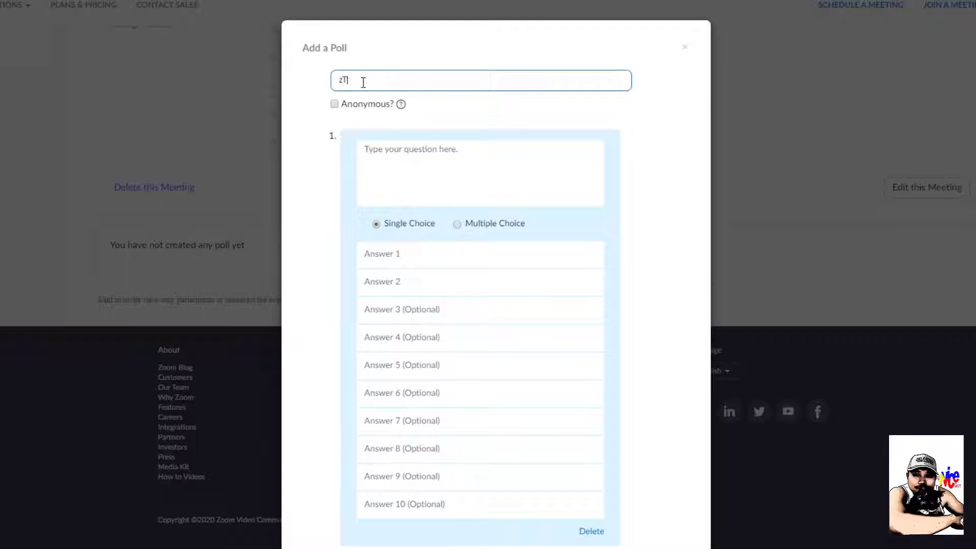
pyautogui.write('Try Lol')
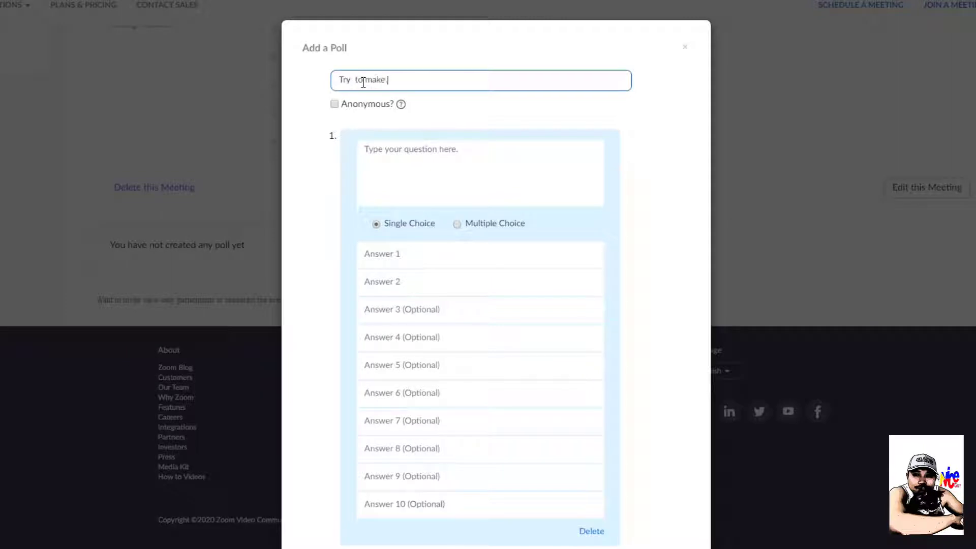
pyautogui.write('poll questions')
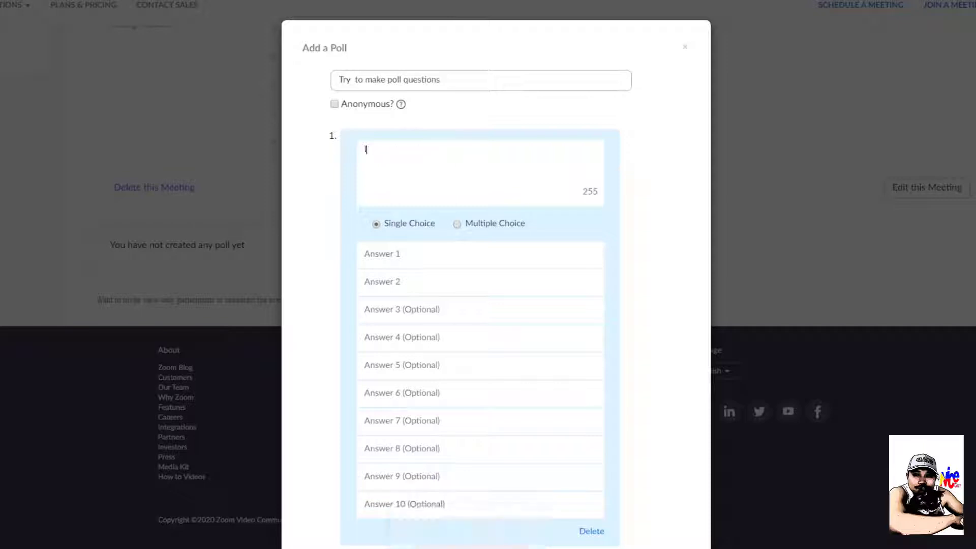
pyautogui.write('Is the instruction clear for you?')
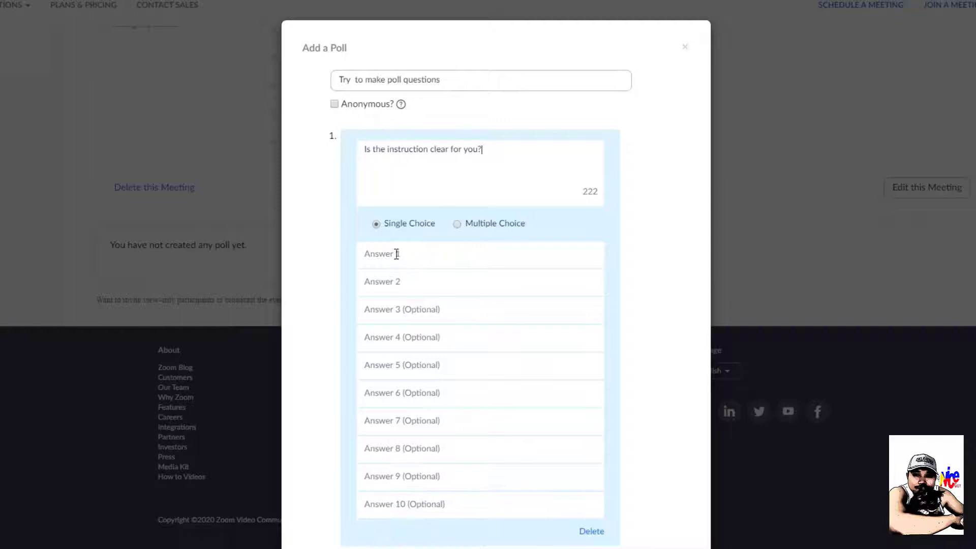
# Enter answers No and Somehow alongside Yes and save the poll.
pyautogui.write('No')
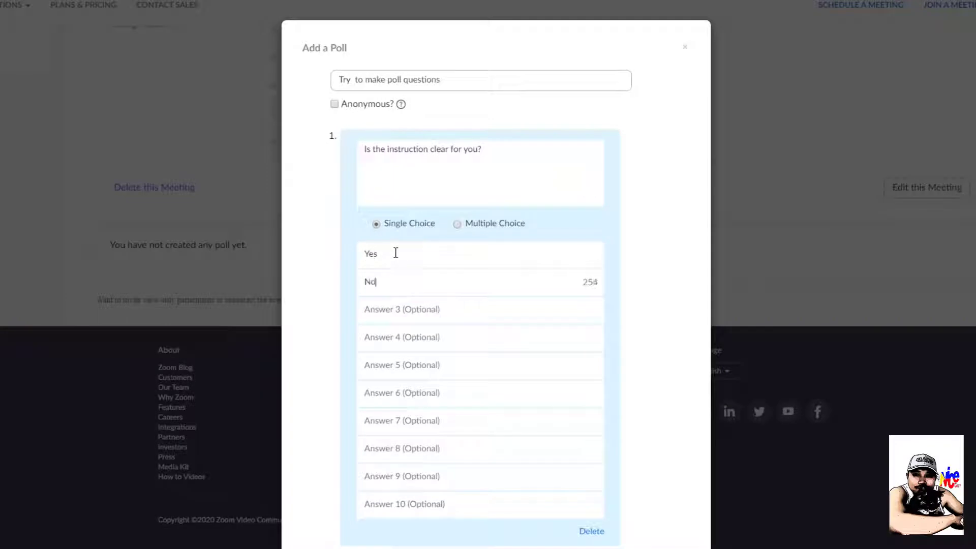
pyautogui.write('Somehow')
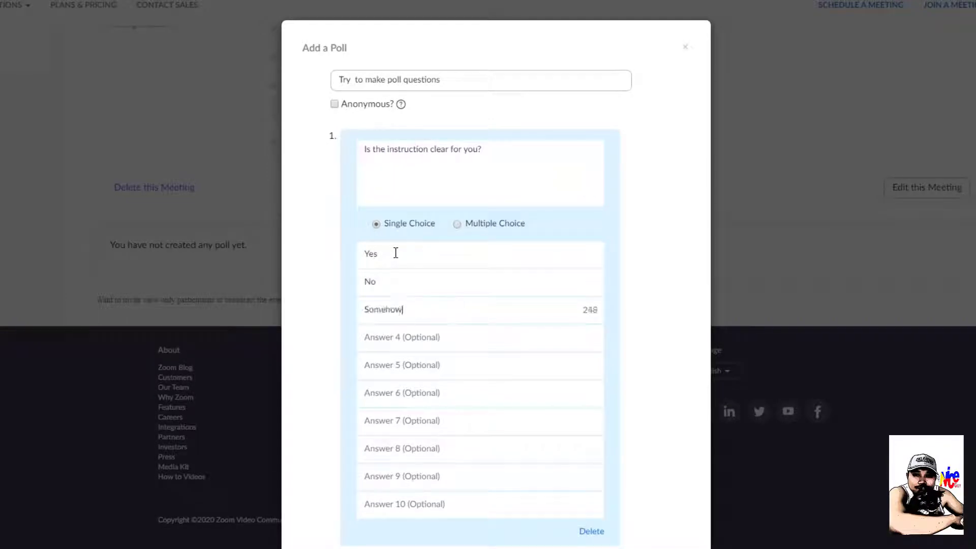
pyautogui.scroll(-3)
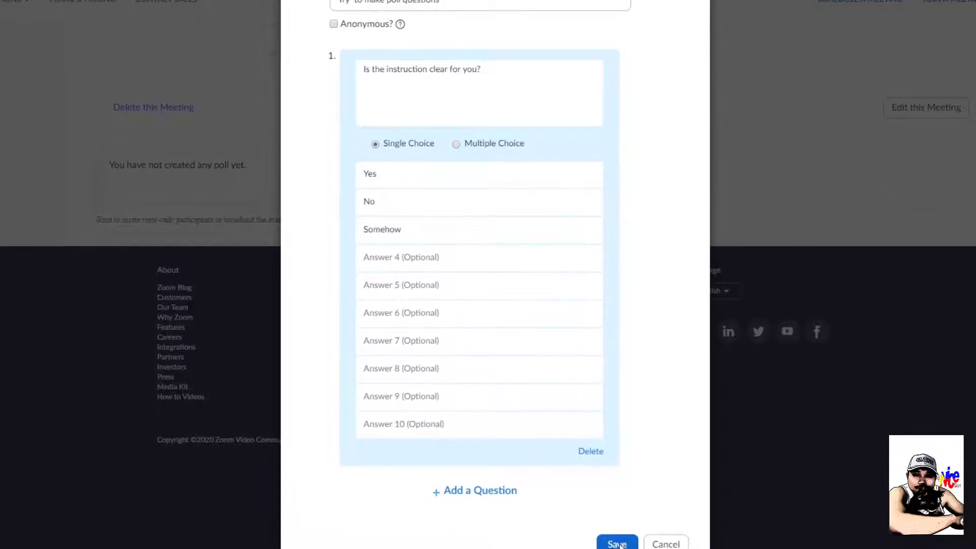
pyautogui.scroll(-3)
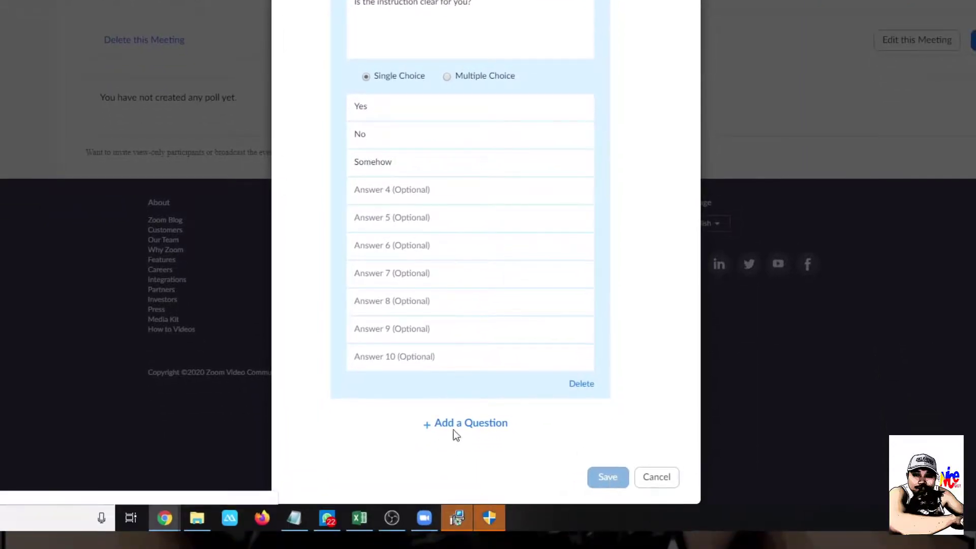
pyautogui.click(607, 476)
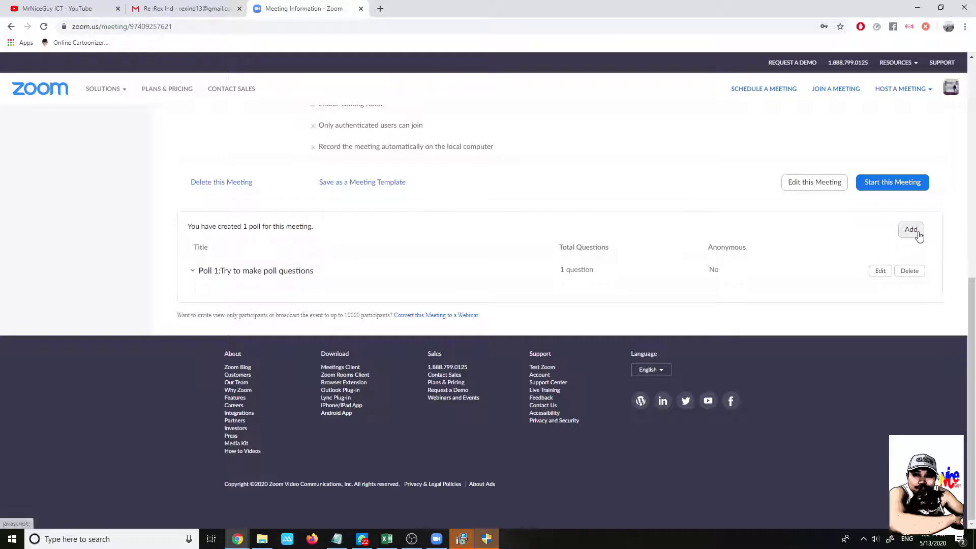
# Start the 'Try to make poll question' meeting as host and bring up its Polls.
pyautogui.click(911, 229)
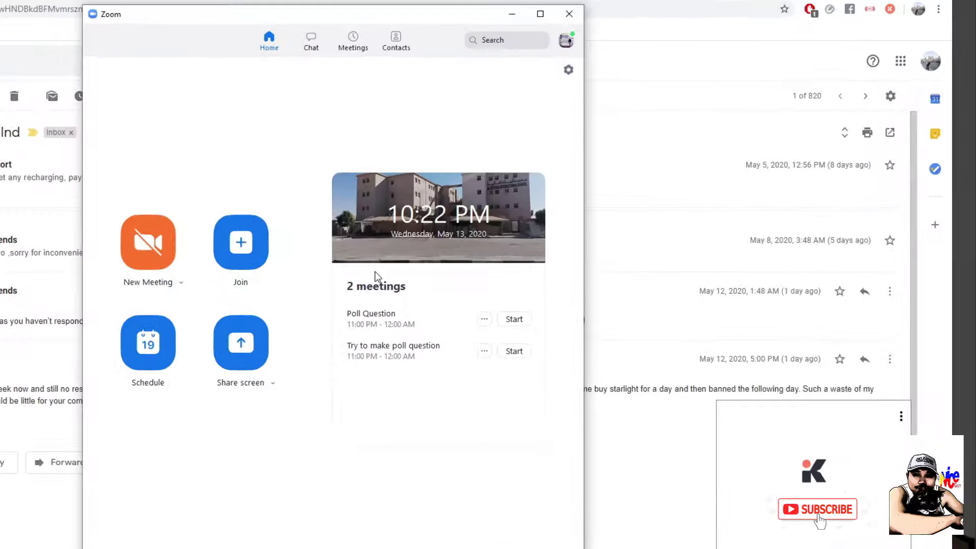
pyautogui.moveTo(514, 350)
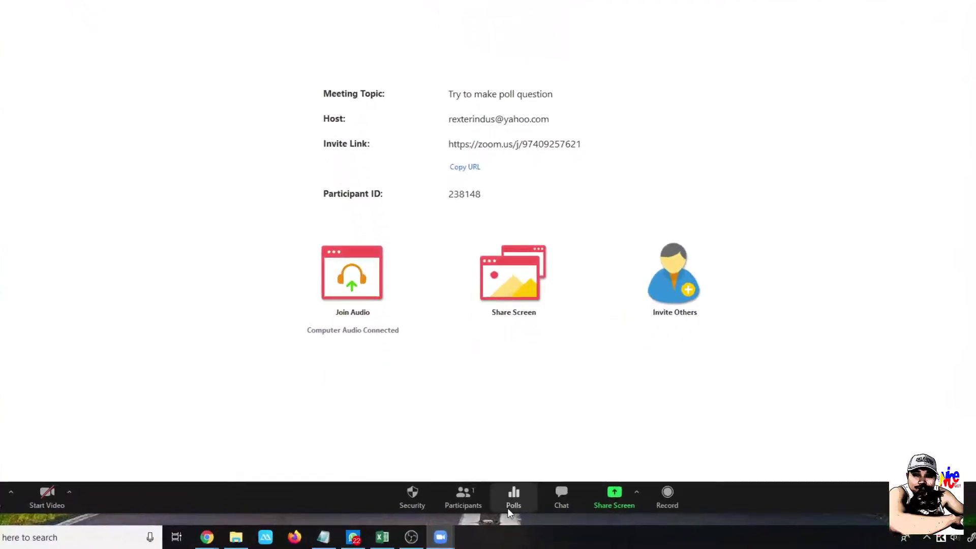
pyautogui.click(512, 496)
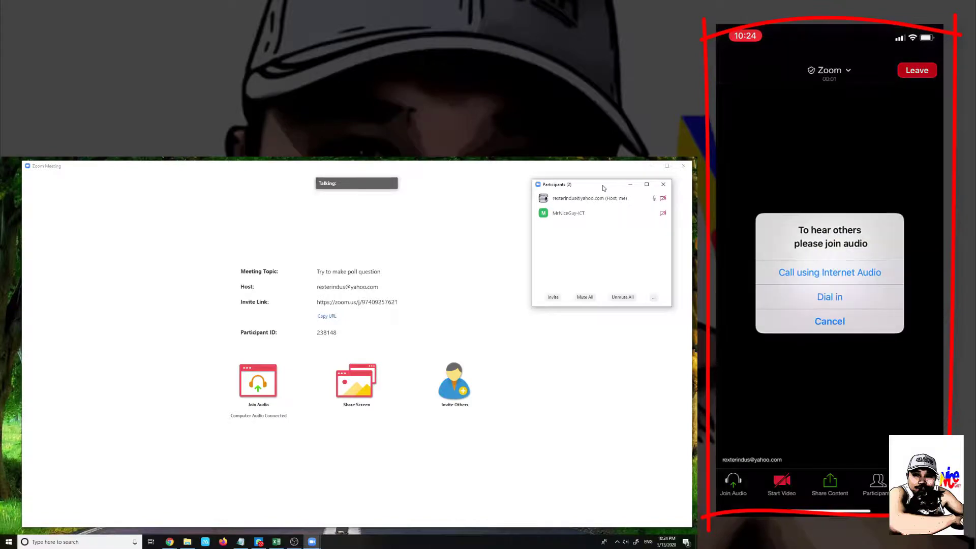
# Launch the 'Is the instruction clear for you?' poll to attendees and await the phone vote.
pyautogui.click(553, 170)
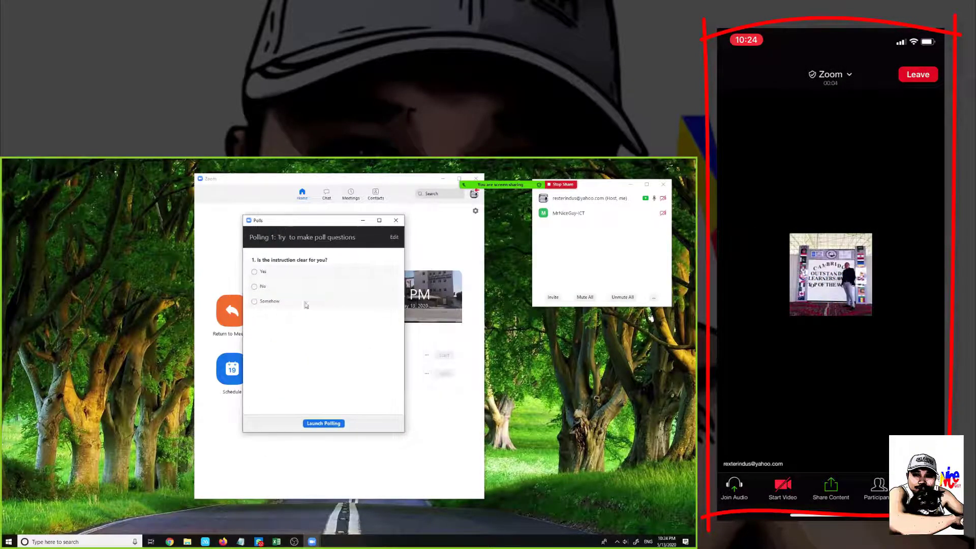
pyautogui.click(323, 423)
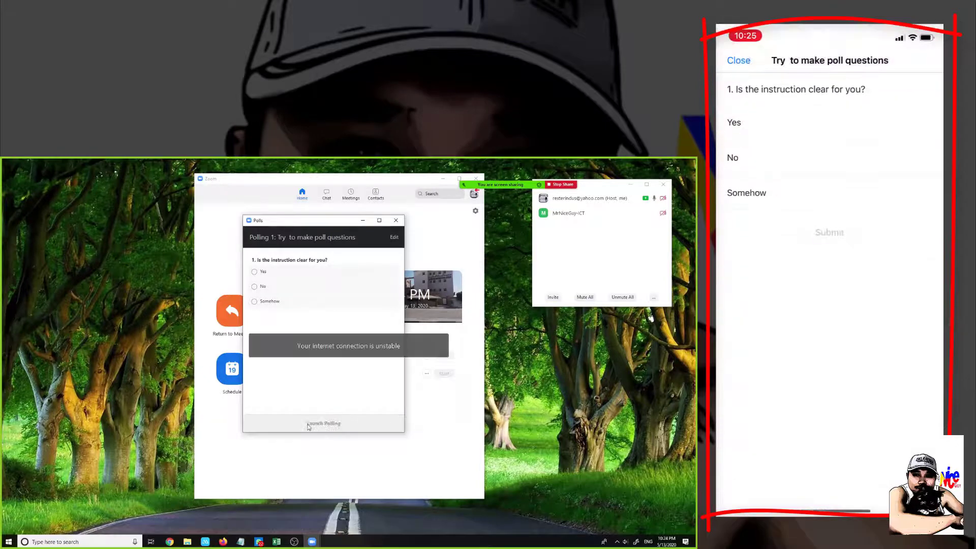
pyautogui.click(323, 423)
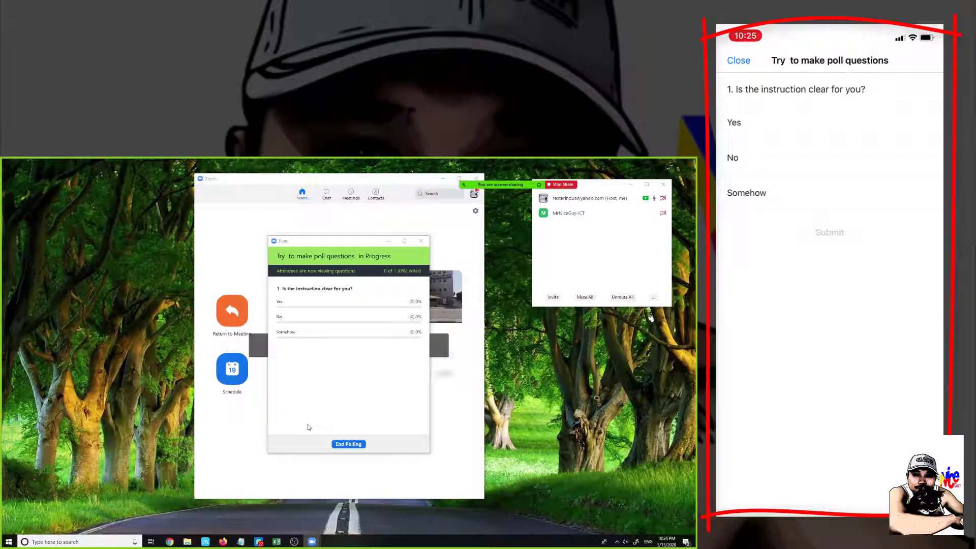
pyautogui.click(828, 122)
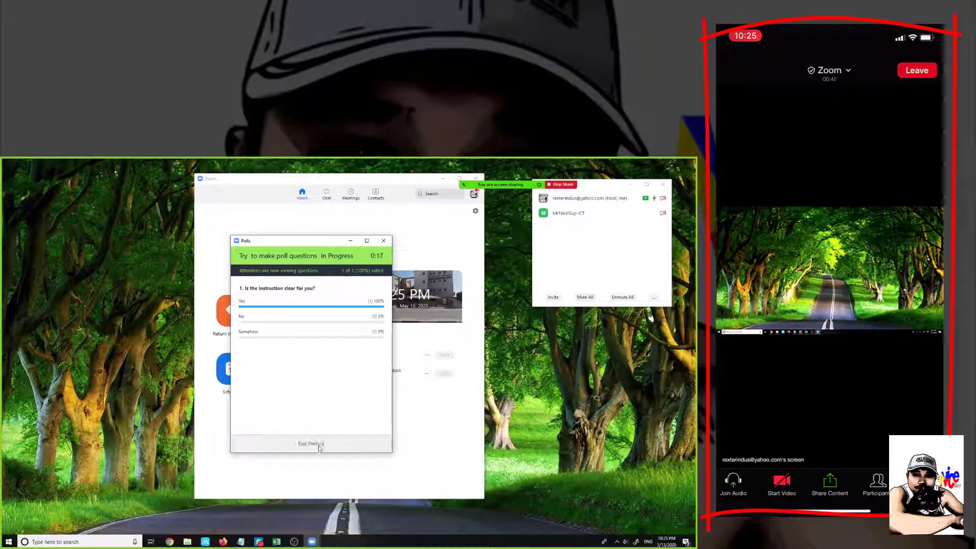
# End polling after the Yes vote and share the results with attendees.
pyautogui.click(311, 445)
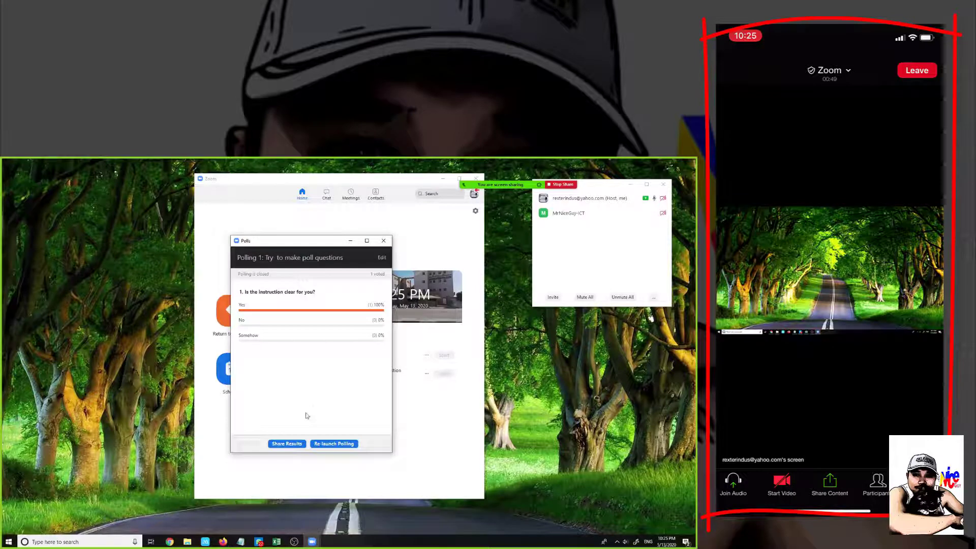
pyautogui.click(286, 443)
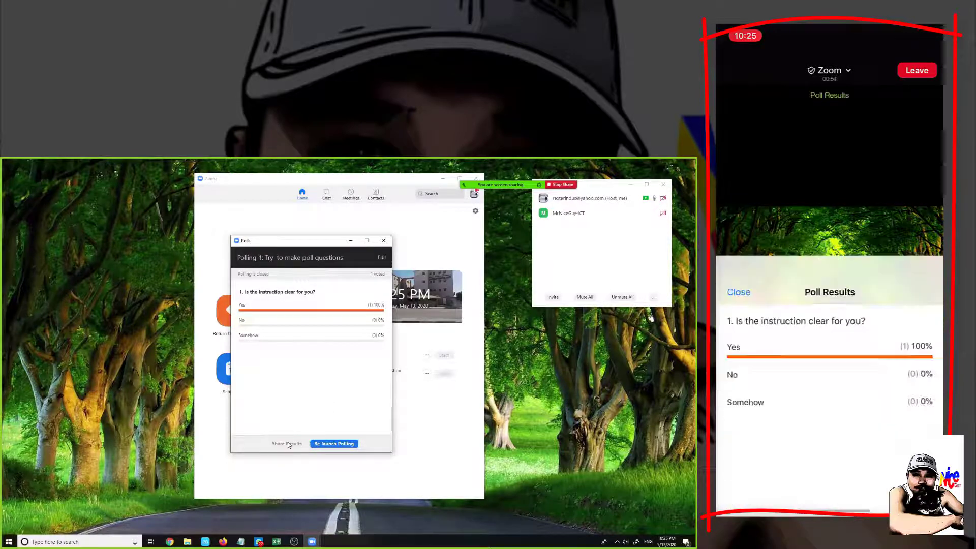
pyautogui.click(287, 443)
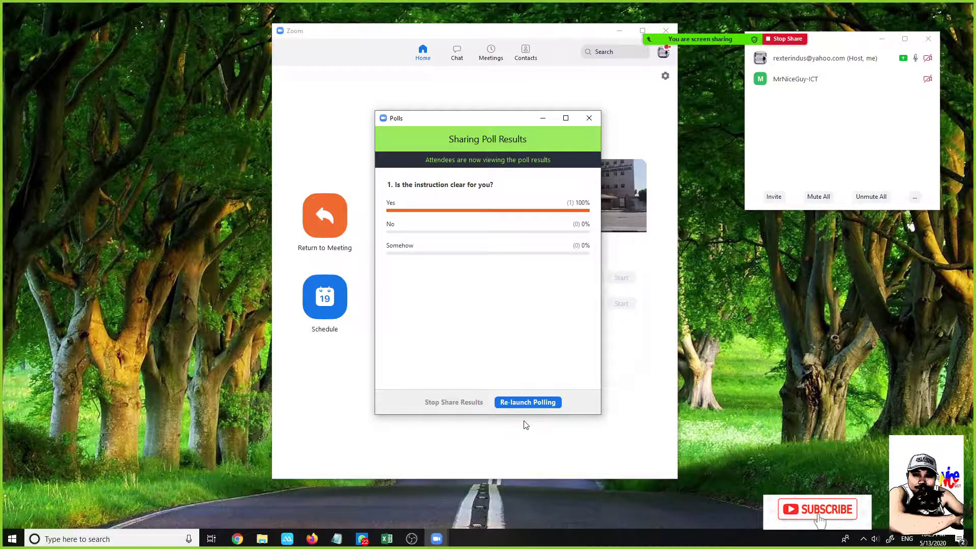
pyautogui.moveTo(698, 383)
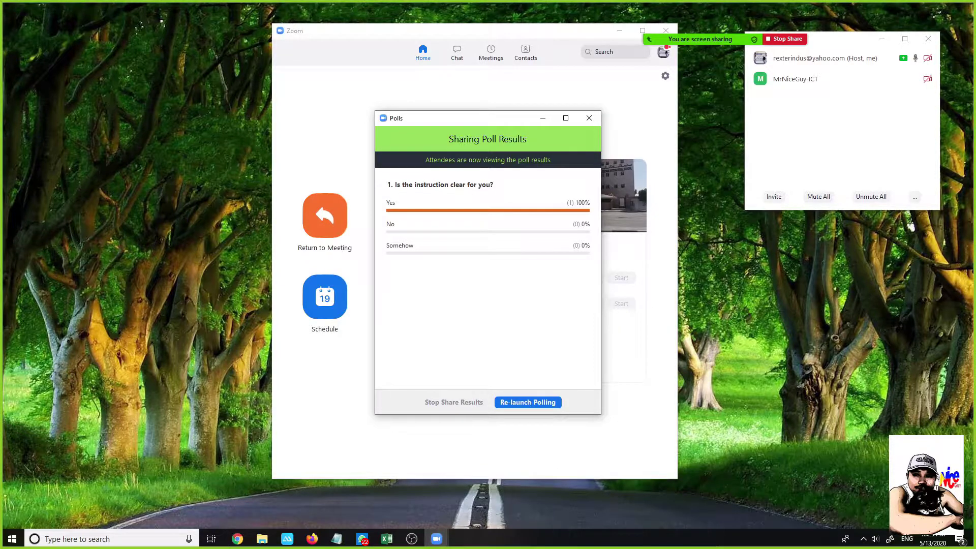
# Stop sharing the results, close the Polls window and return to the meeting.
pyautogui.click(453, 403)
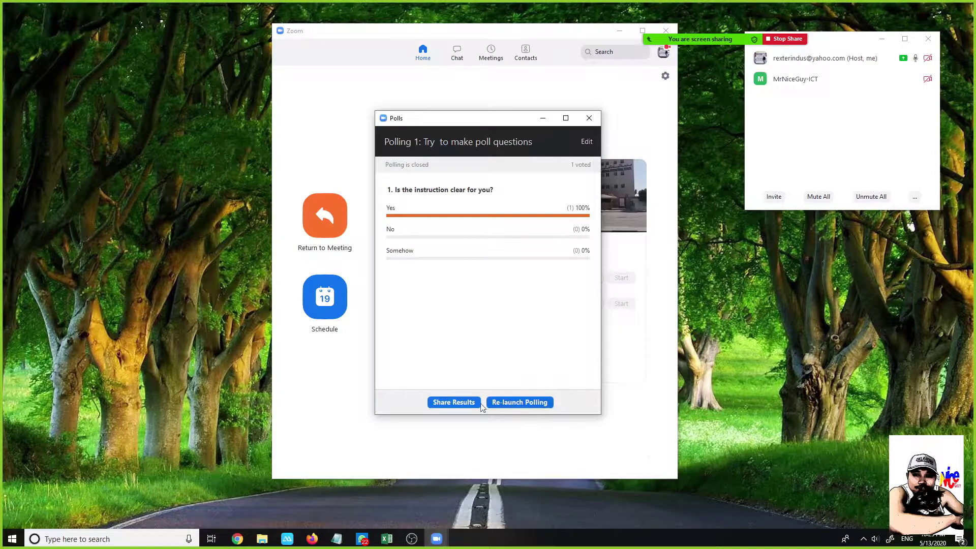
pyautogui.click(589, 118)
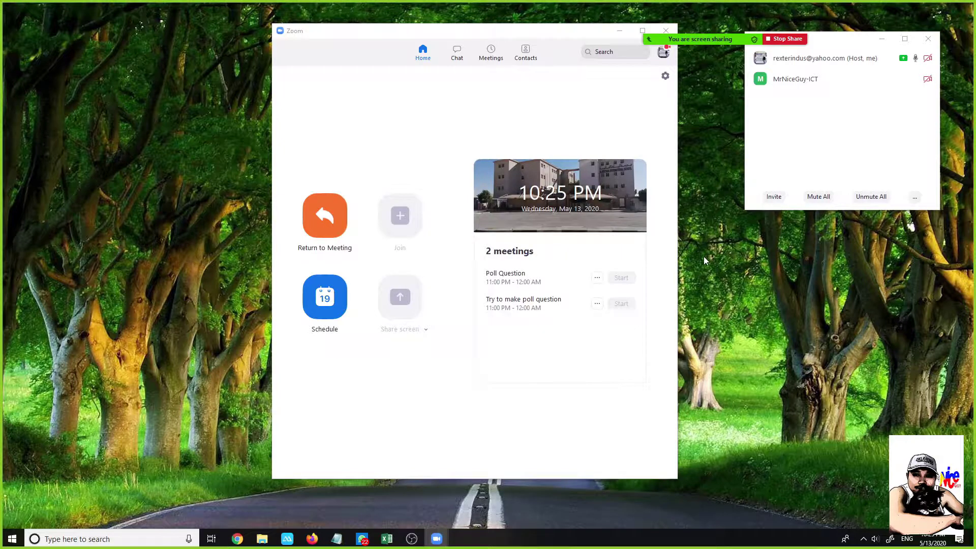
pyautogui.click(325, 215)
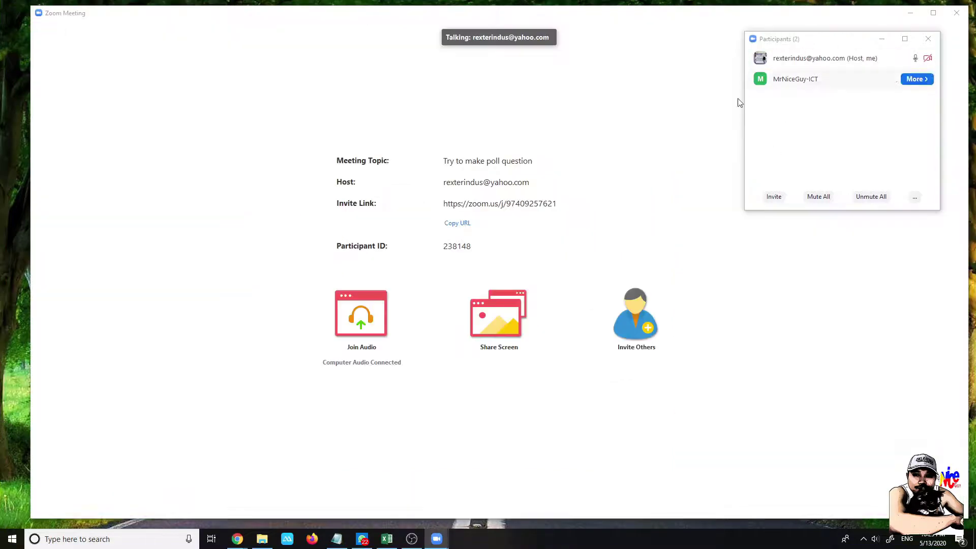